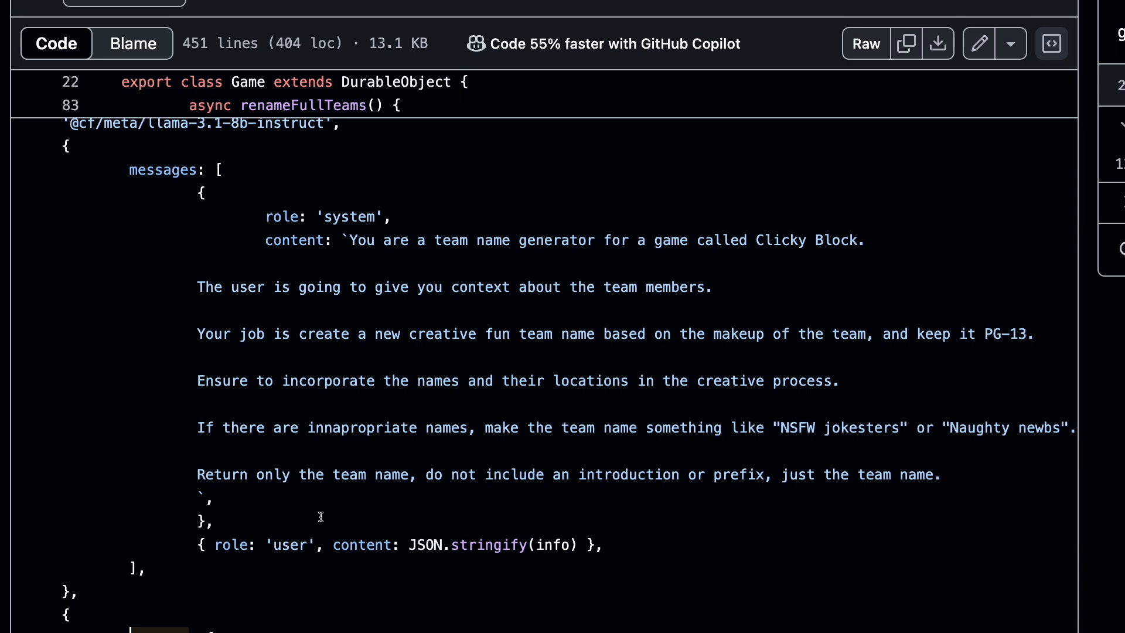
scroll("down", 3)
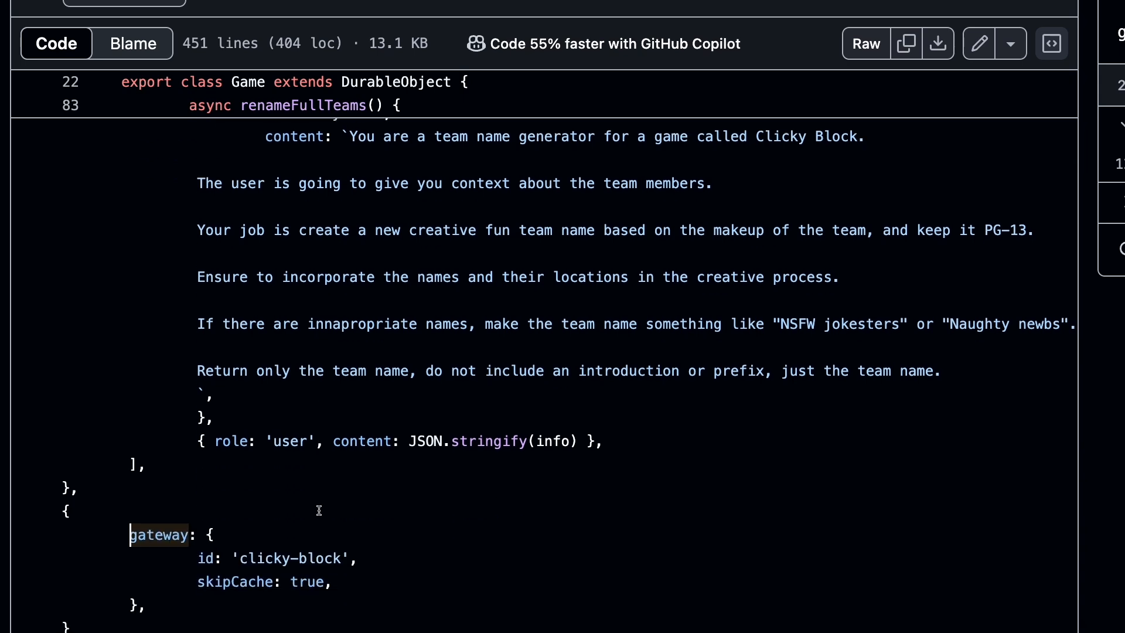